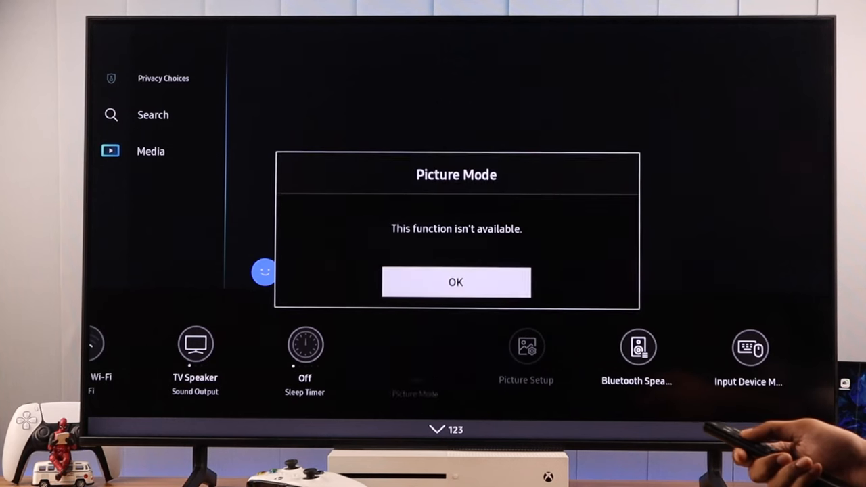
Dismiss the 'This function isn't available' Picture Mode notice and return to the Smart Hub home row
{"action": "left_click", "coordinate": [454, 283]}
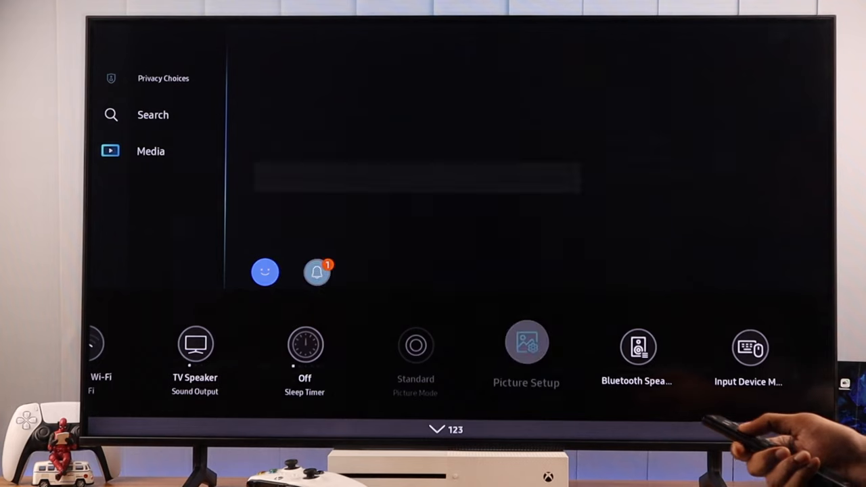
{"action": "left_click", "coordinate": [526, 344]}
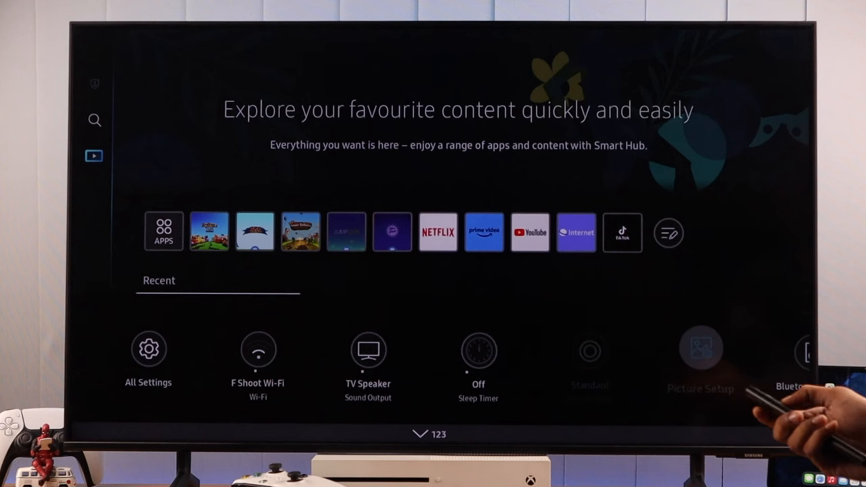
Select Picture Setup from the quick settings row, reaching Settings > Picture with Expert Settings unavailable
{"action": "left_click", "coordinate": [700, 352]}
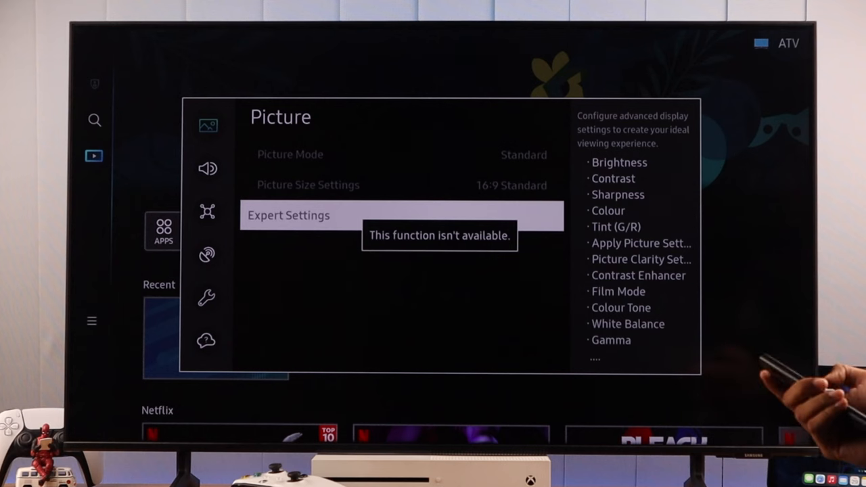
Back out of Picture settings and choose TV under Connected Devices sources, making Picture Mode read Movie
{"action": "key", "text": "Back"}
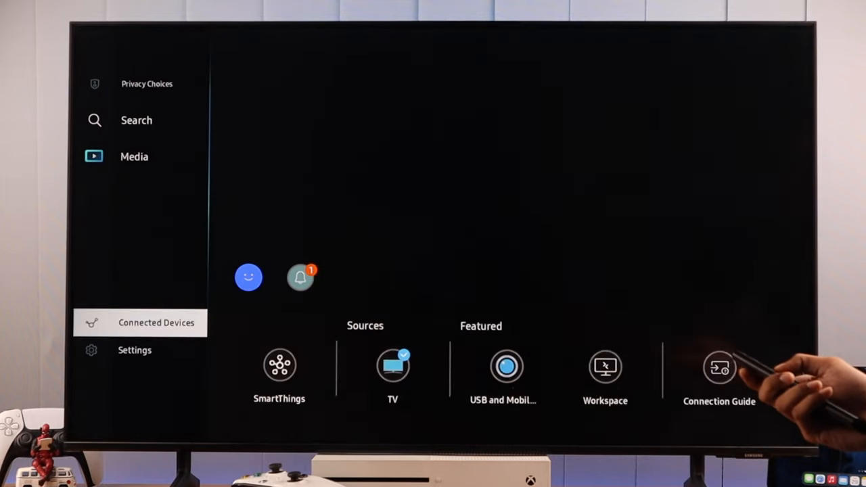
{"action": "left_click", "coordinate": [134, 349]}
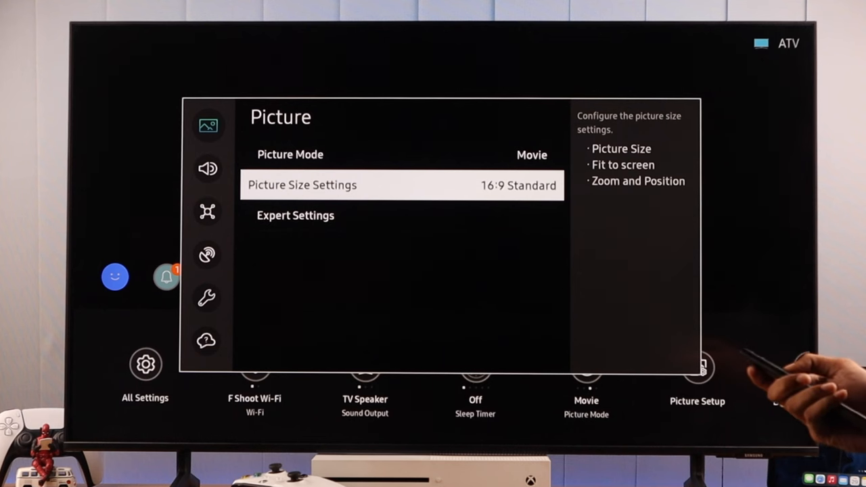
Enter Expert Settings to reveal the Brightness, Contrast, Sharpness and Colour sliders
{"action": "left_click", "coordinate": [295, 215]}
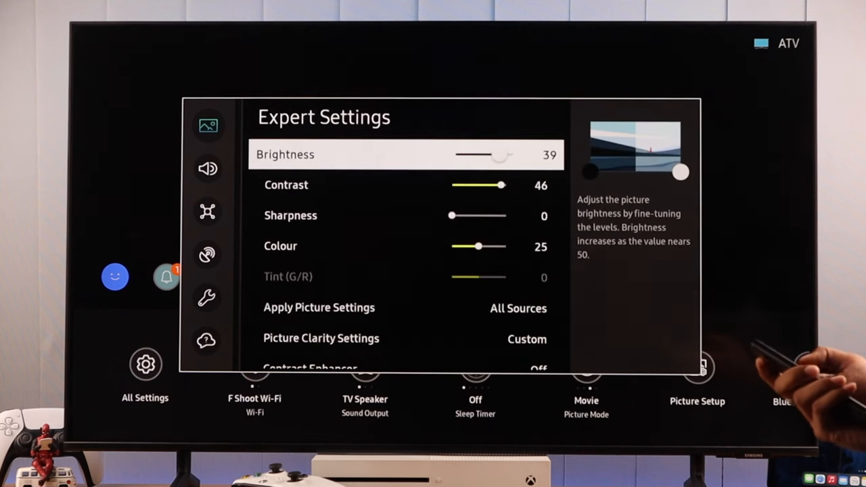